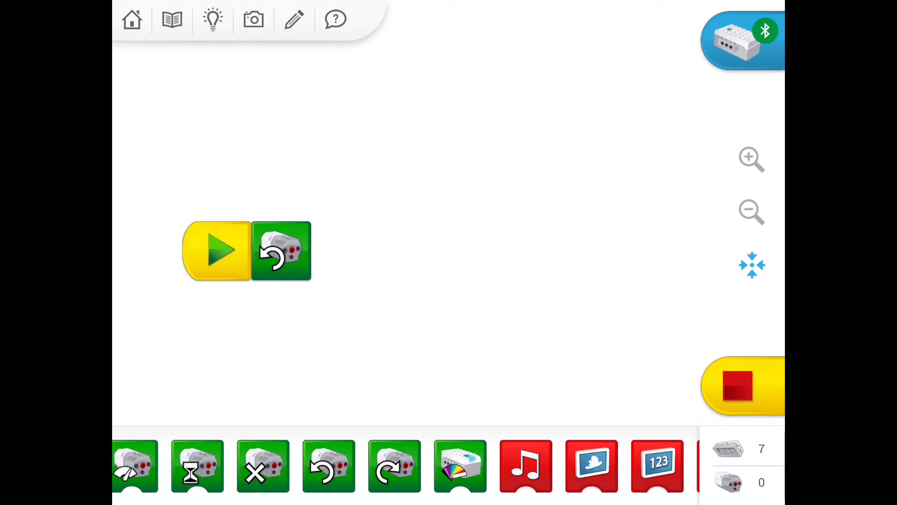
- Bring the yellow flow blocks into view in the palette
{"action": "scroll", "scroll_direction": "right", "scroll_amount": 3}
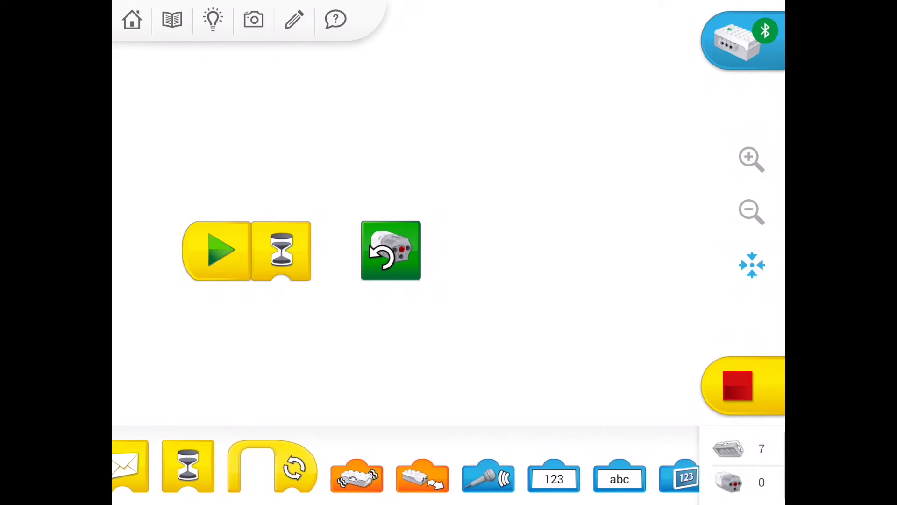
{"action": "left_click_drag", "start_coordinate": [356, 478], "coordinate": [284, 299]}
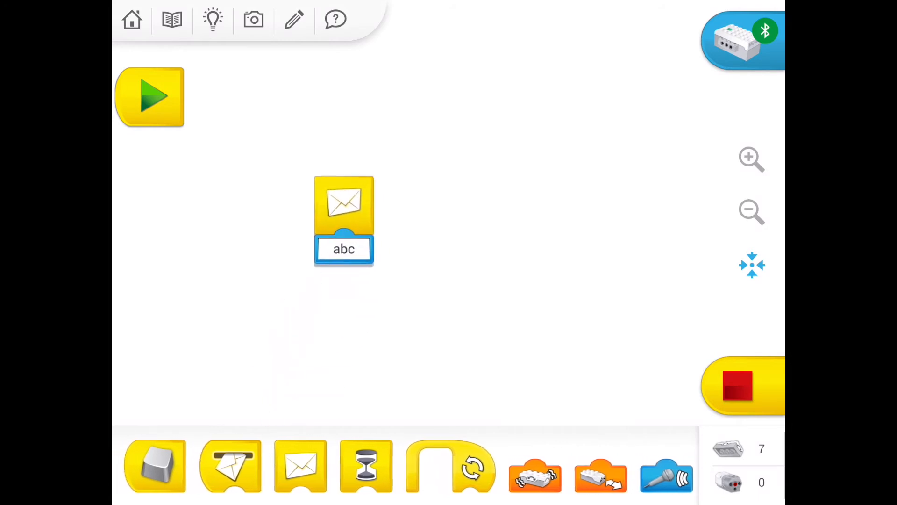
- Snap the envelope Send Message block with its abc message right after the Start block
{"action": "left_click_drag", "start_coordinate": [343, 221], "coordinate": [213, 96]}
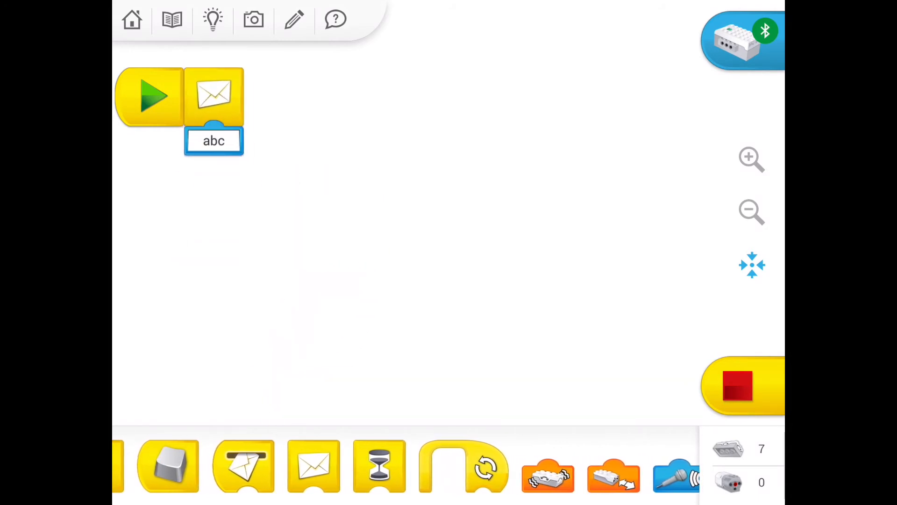